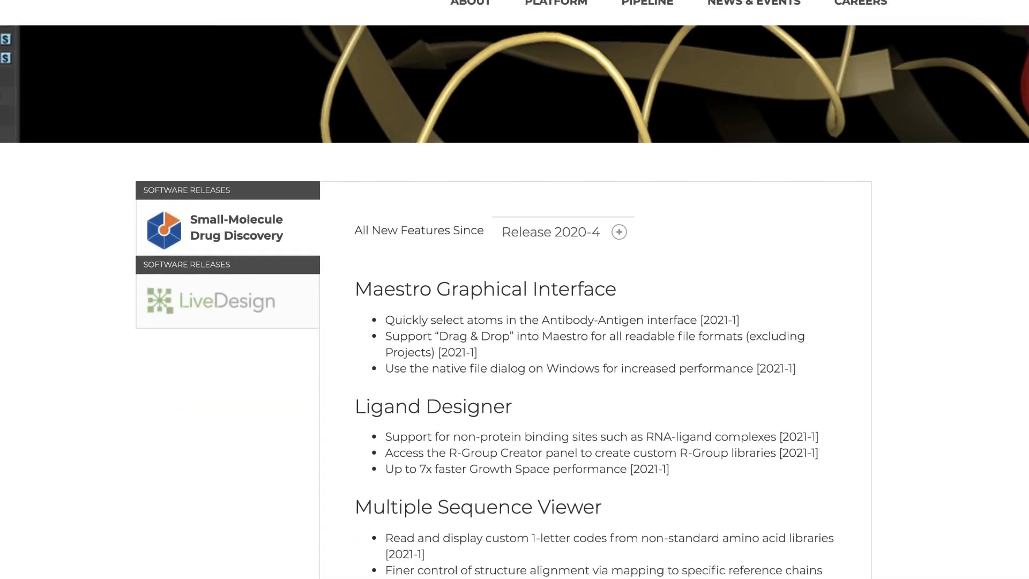
Scroll the release notes page down past the Maestro and Force Field sections
{"action": "scroll", "scroll_direction": "down", "scroll_amount": 3}
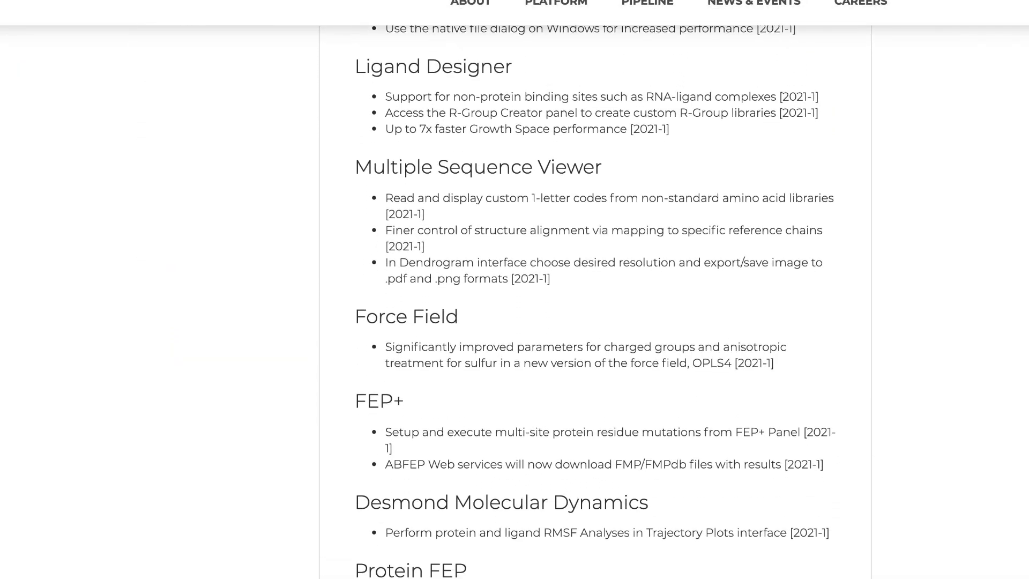
{"action": "scroll", "scroll_direction": "down", "scroll_amount": 3}
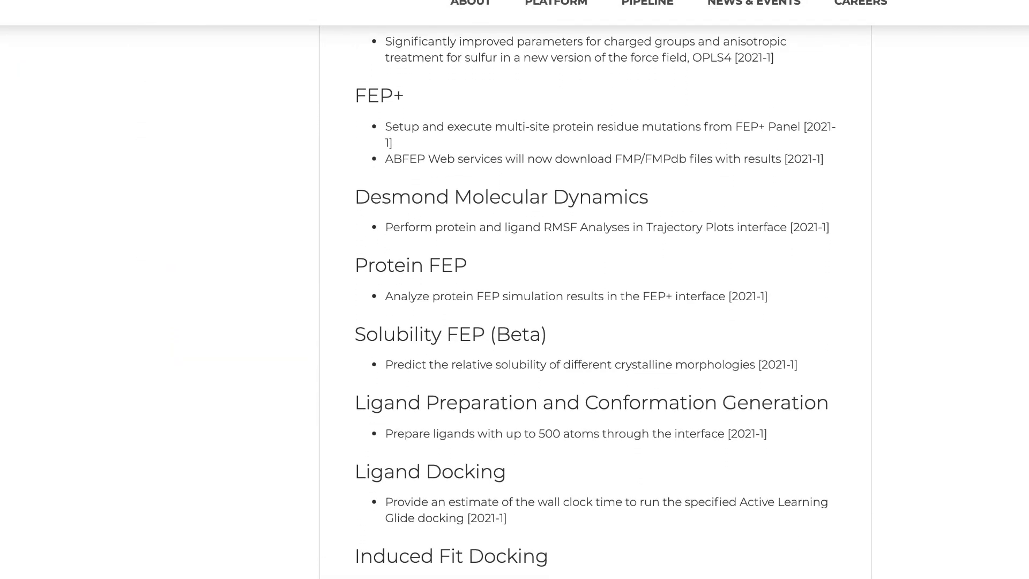
{"action": "scroll", "scroll_direction": "down", "scroll_amount": 3}
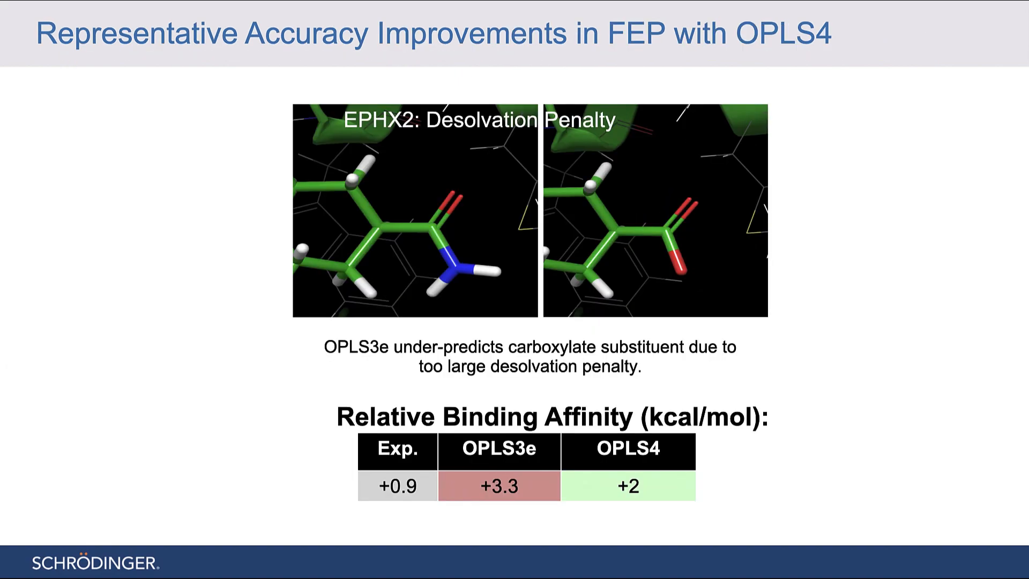
Advance from the FEP accuracy slide to the OPLS4 sulfur-atom predictions slide
{"action": "key", "text": "Right"}
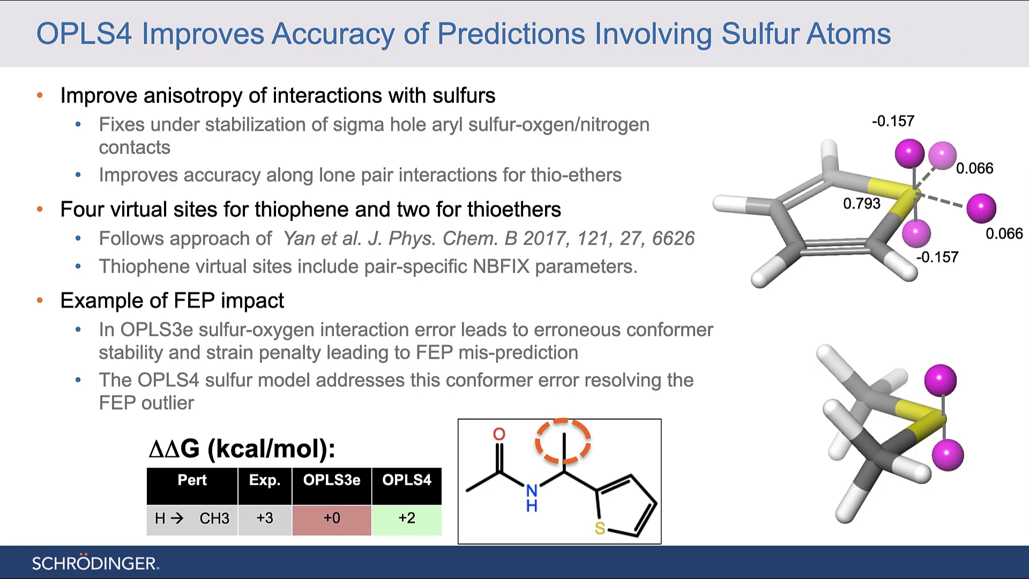
{"action": "key", "text": "Right"}
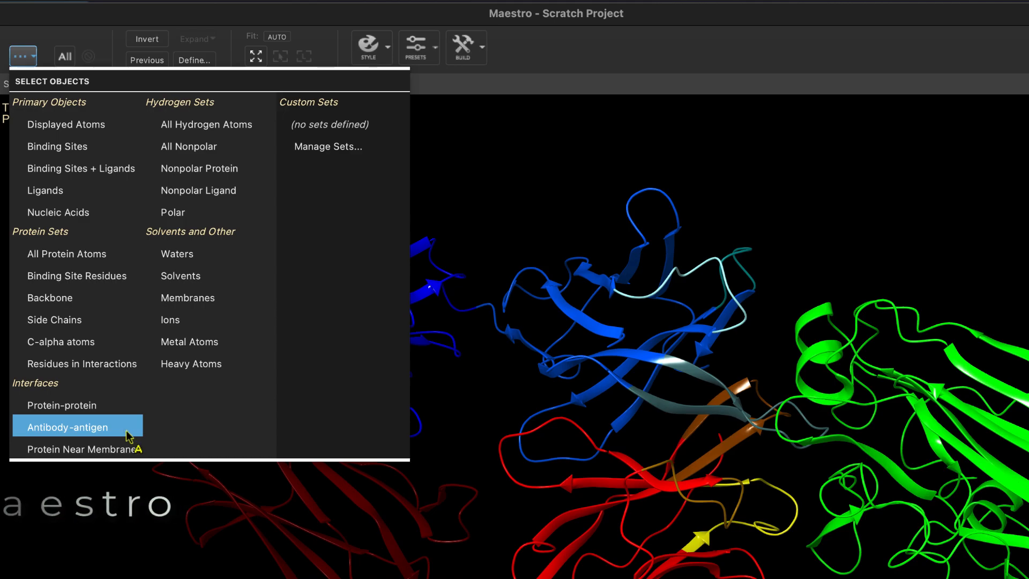
Select the antibody-antigen interface atoms via Quick Select > Interfaces > Antibody-antigen
{"action": "left_click", "coordinate": [67, 427]}
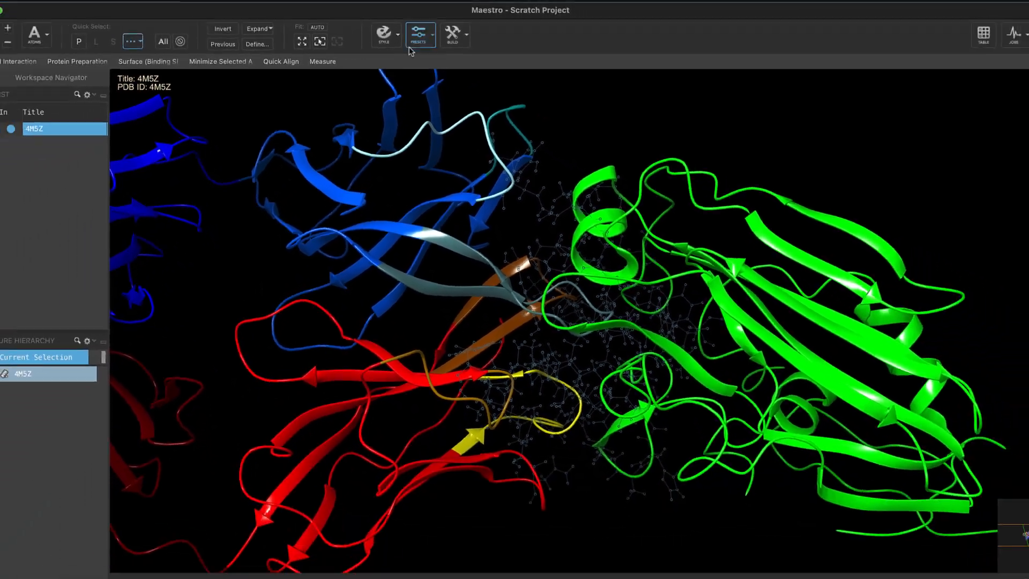
{"action": "left_click", "coordinate": [385, 32]}
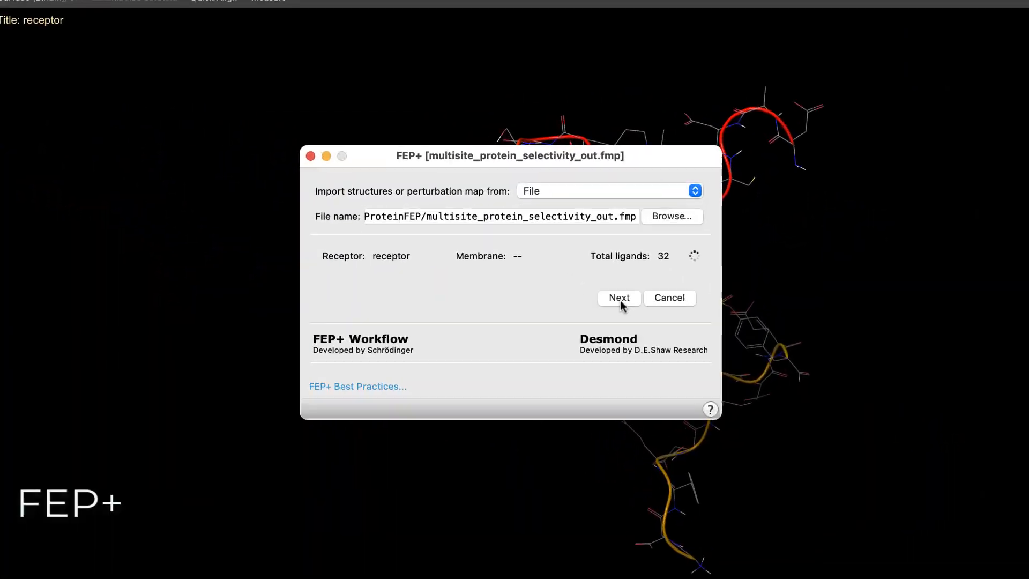
Proceed from the loaded .fmp file to the FEP+ Overview table of ΔG and errors
{"action": "left_click", "coordinate": [617, 297]}
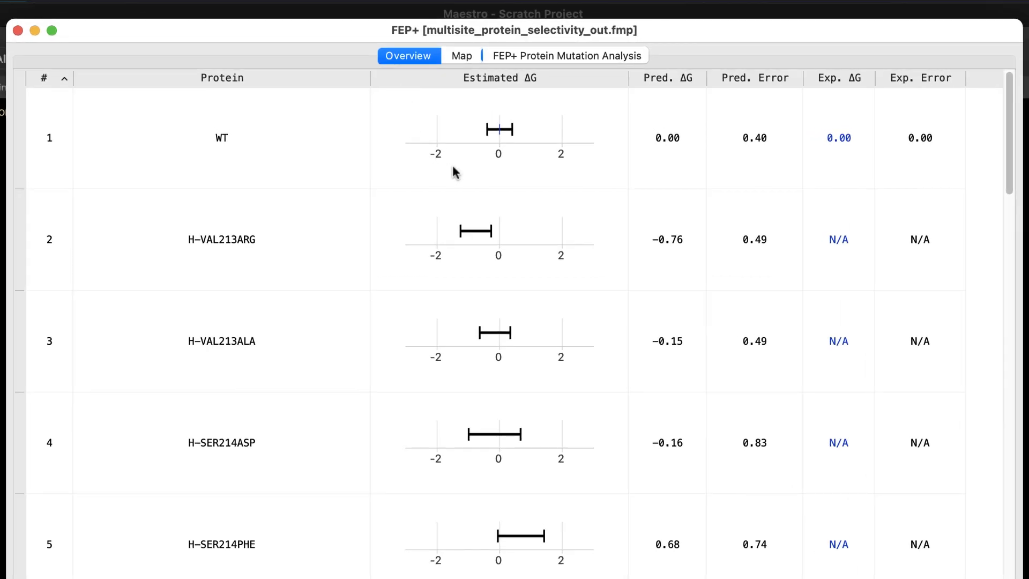
{"action": "mouse_move", "coordinate": [573, 150]}
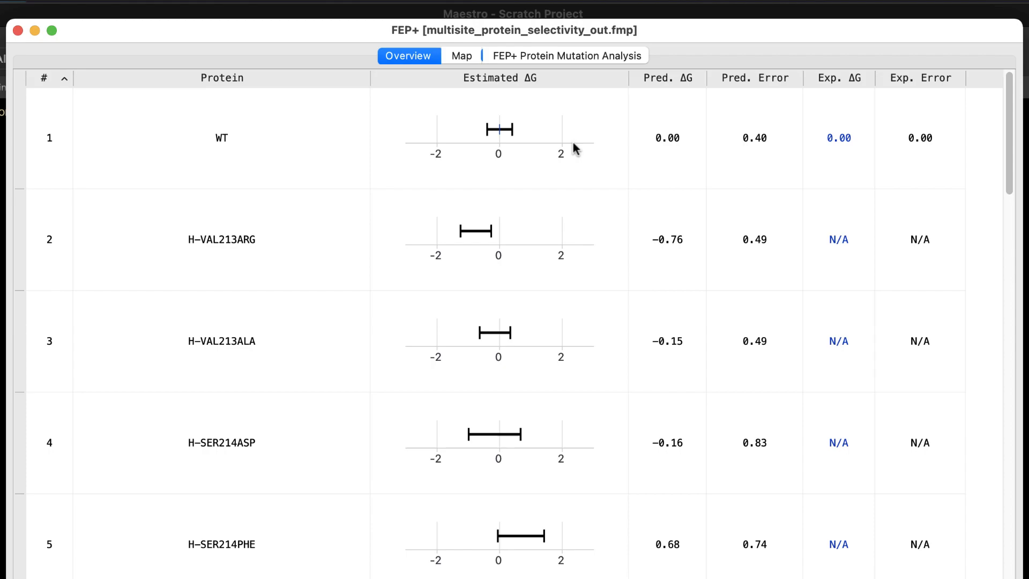
{"action": "mouse_move", "coordinate": [854, 159]}
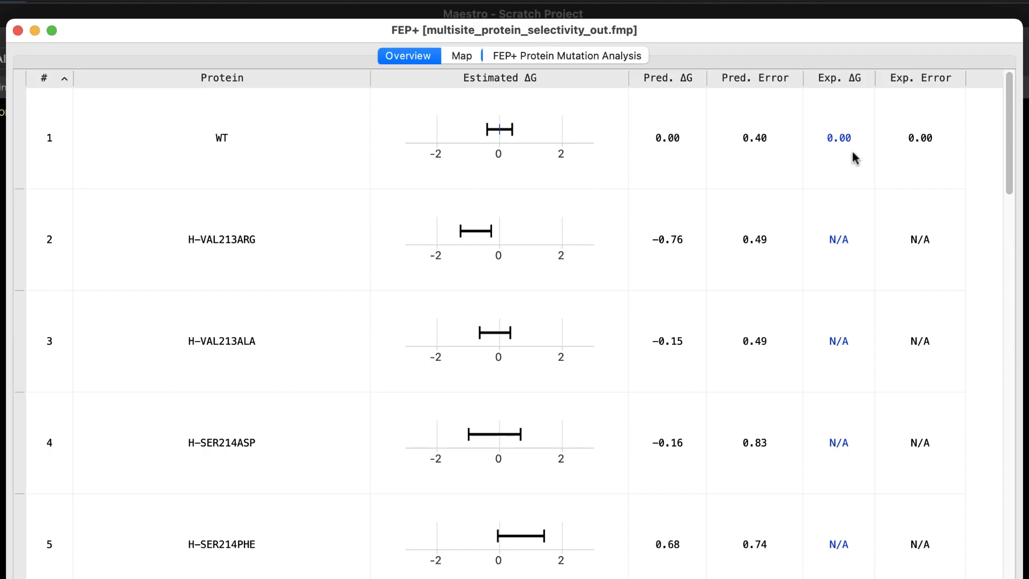
{"action": "mouse_move", "coordinate": [646, 126]}
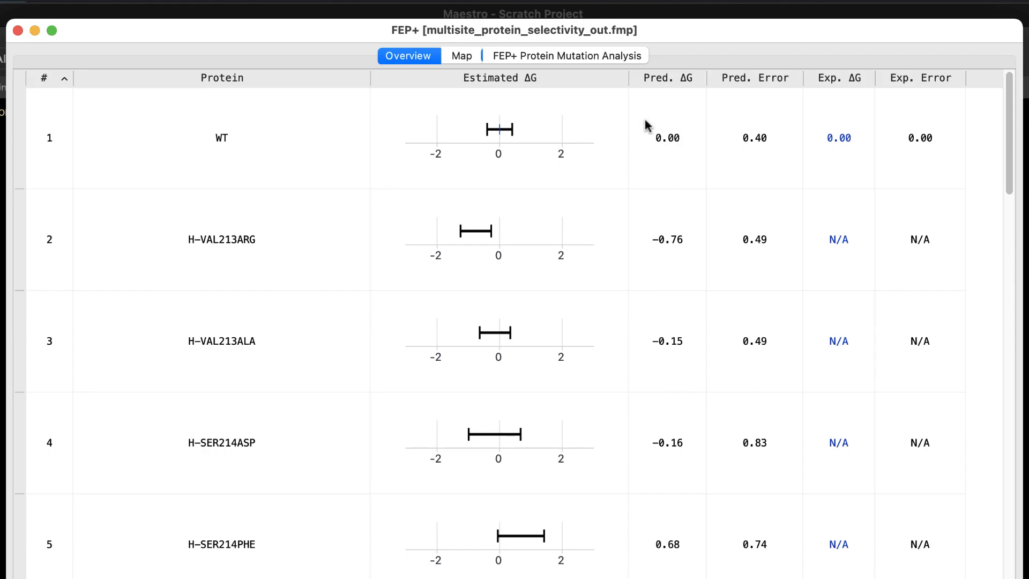
Review the mutation perturbation map, per-cycle hysteresis values and Protein Mutation Analysis results
{"action": "left_click", "coordinate": [462, 55]}
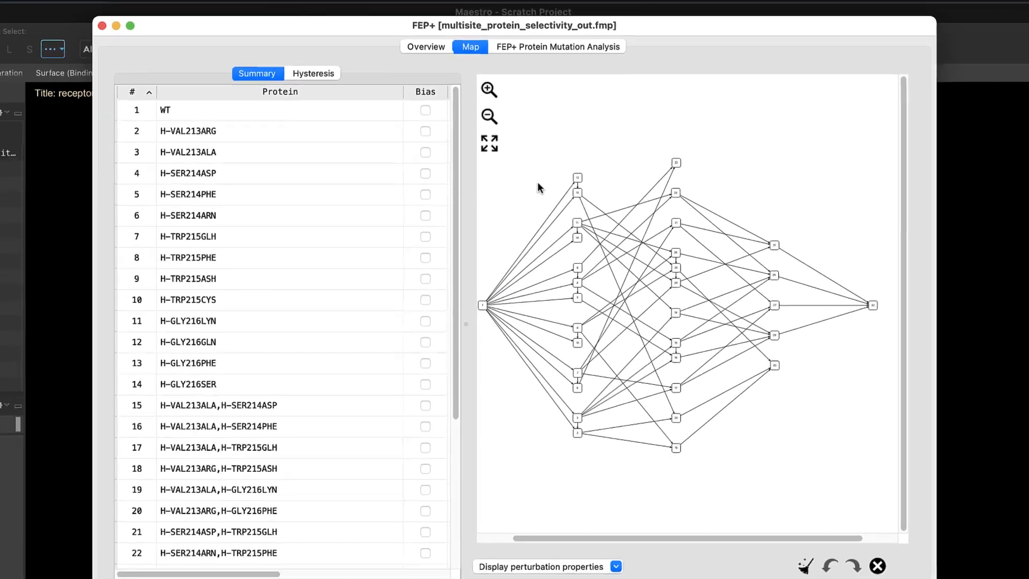
{"action": "right_click", "coordinate": [682, 305]}
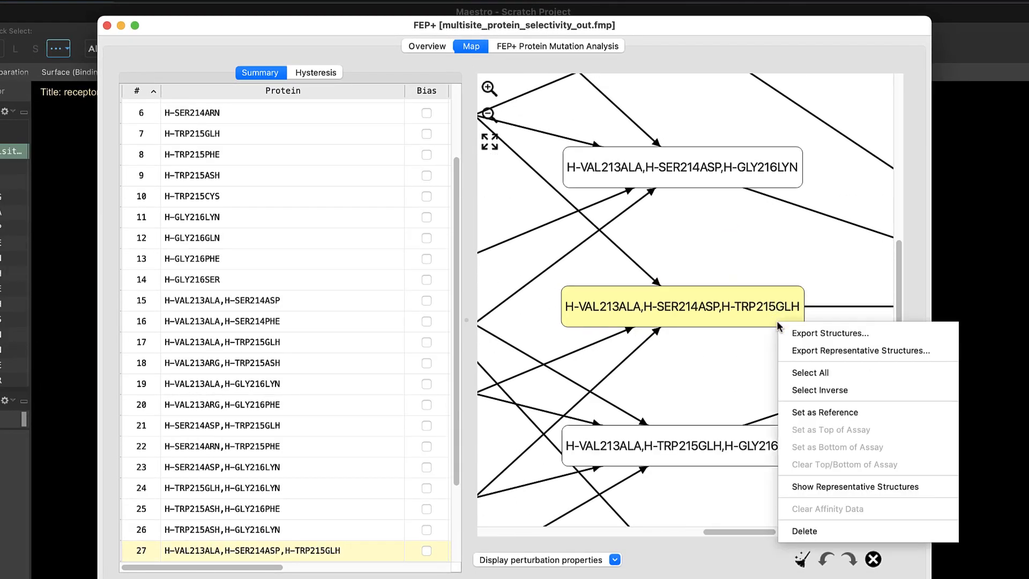
{"action": "mouse_move", "coordinate": [819, 390]}
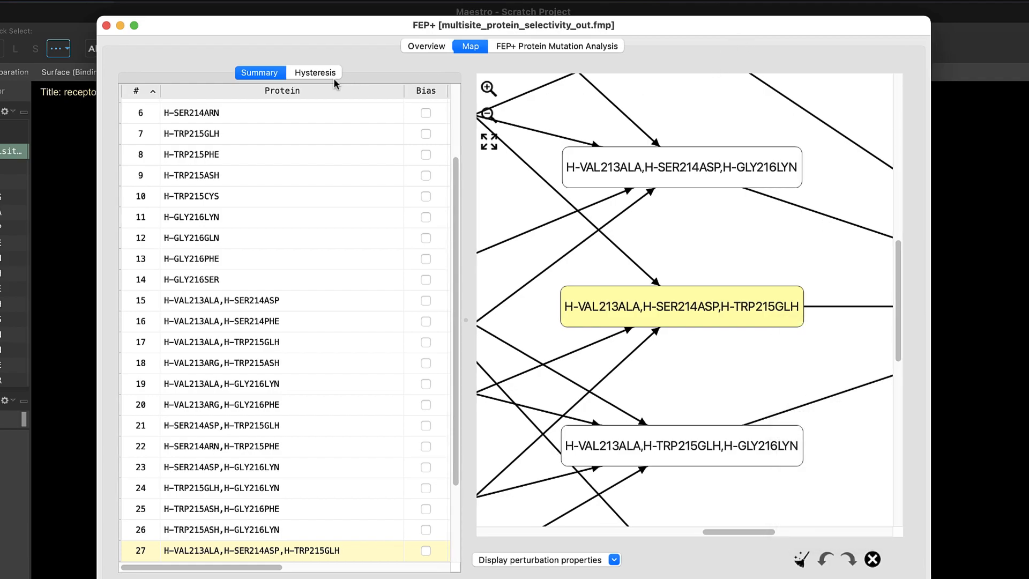
{"action": "left_click", "coordinate": [314, 72]}
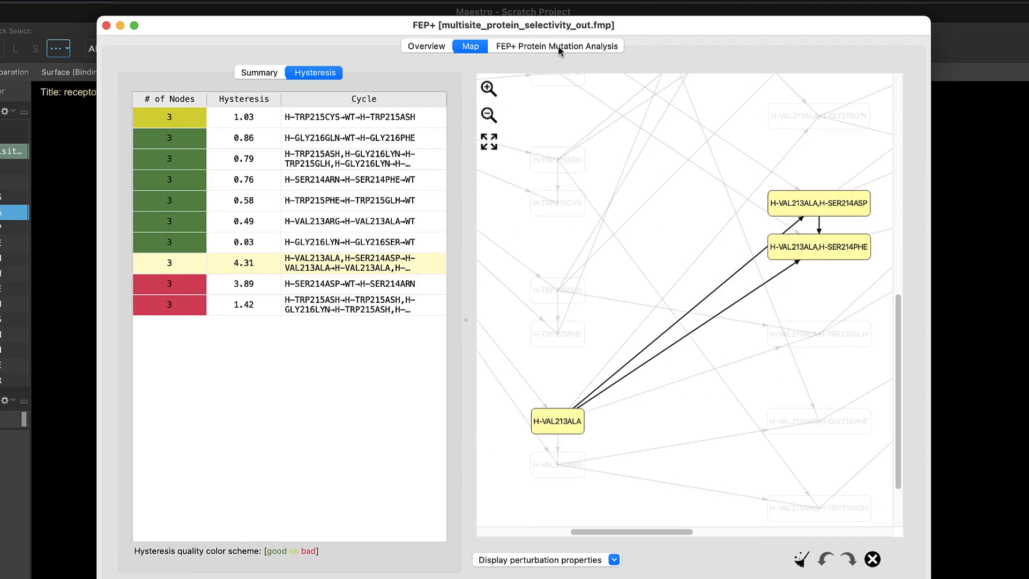
{"action": "left_click", "coordinate": [555, 46]}
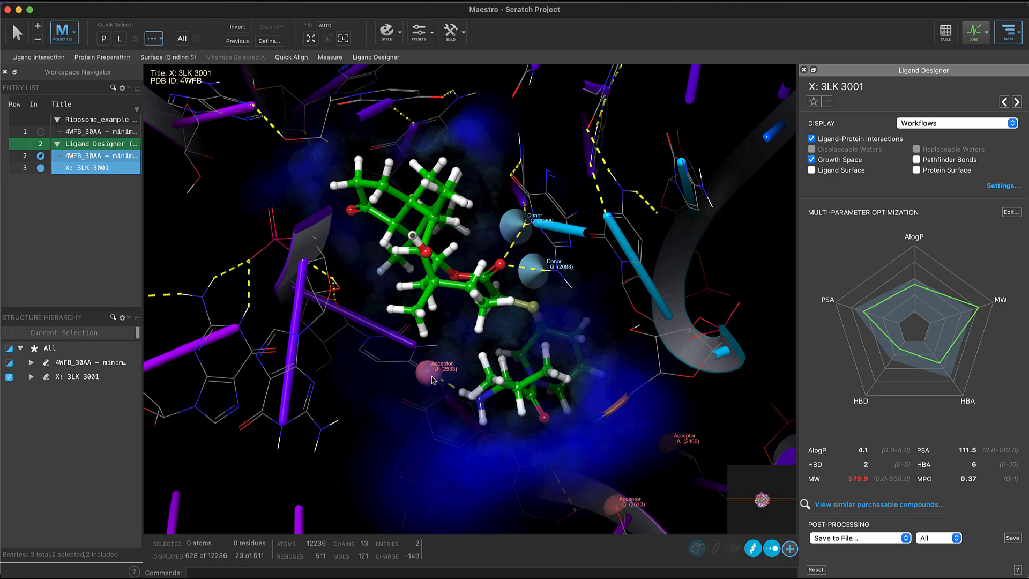
Show Ligand Designer on ligand 3LK 3001 with interactions and growth space in the RNA site
{"action": "left_click", "coordinate": [434, 373]}
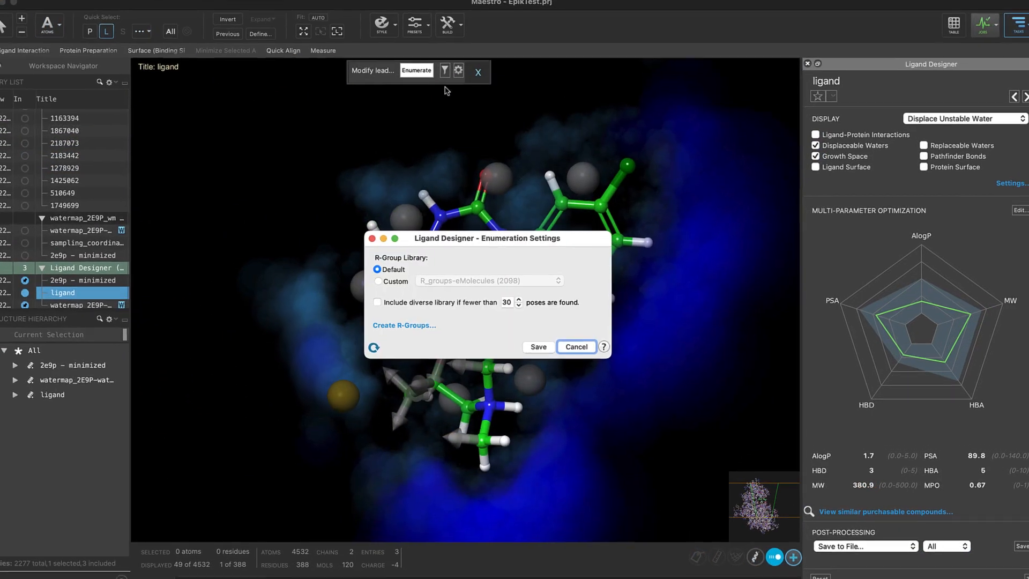
Start the R-Group Creator and browse the existing R-group libraries under Manage R Groups
{"action": "left_click", "coordinate": [404, 326]}
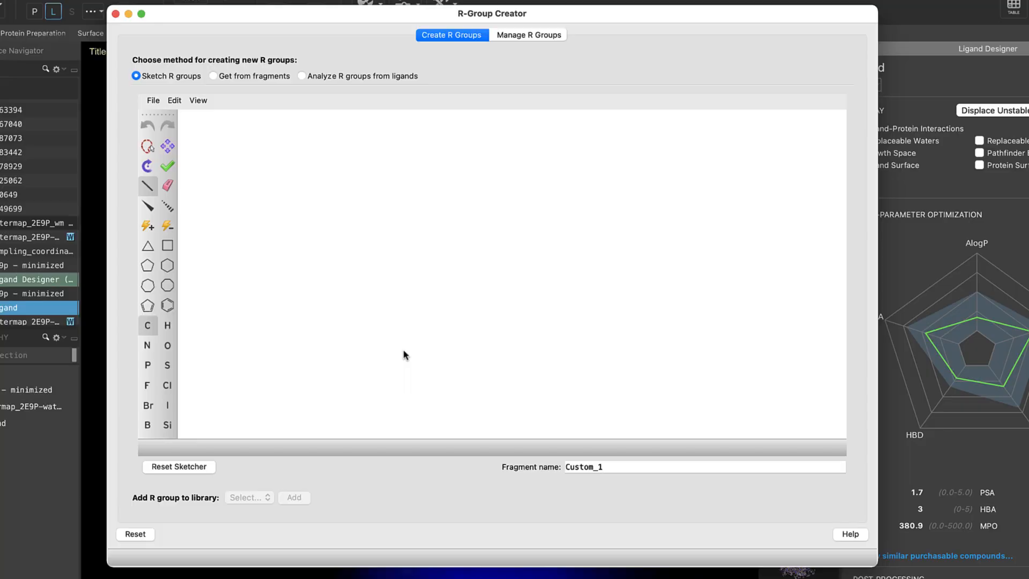
{"action": "left_click", "coordinate": [528, 34]}
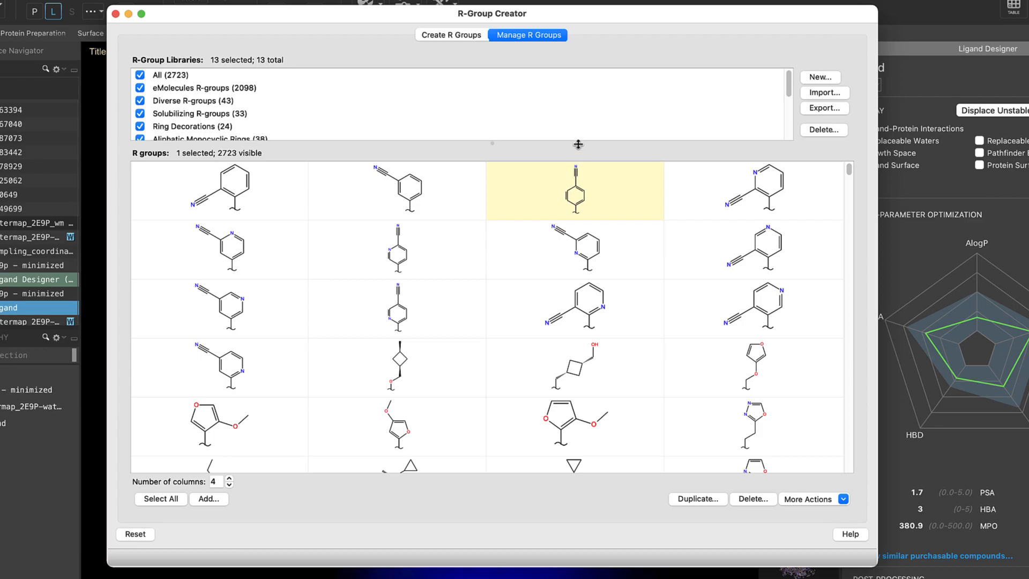
{"action": "scroll", "scroll_direction": "down", "scroll_amount": 3}
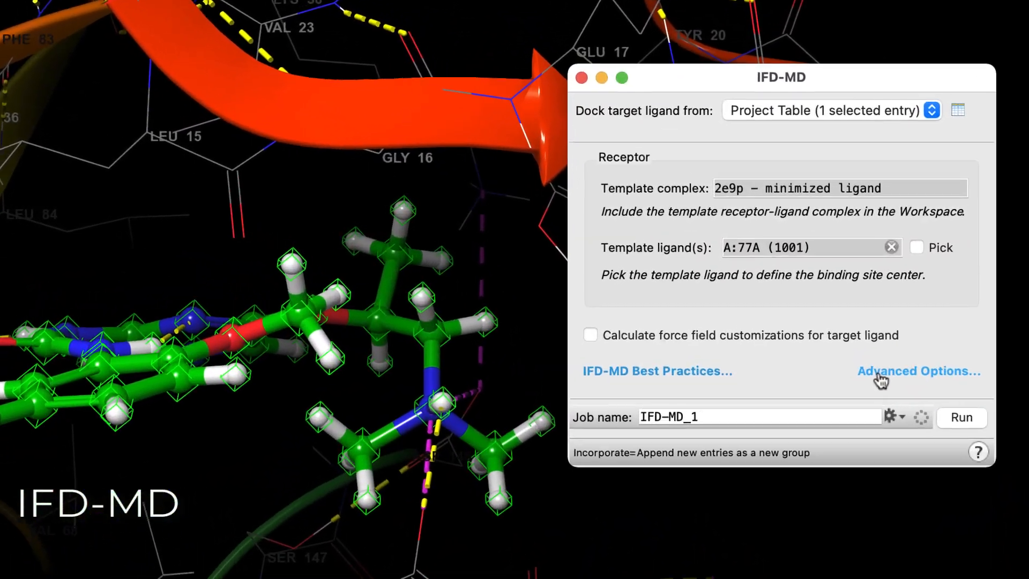
Bring up the IFD-MD Additional Residues for Refinement advanced options
{"action": "left_click", "coordinate": [918, 371]}
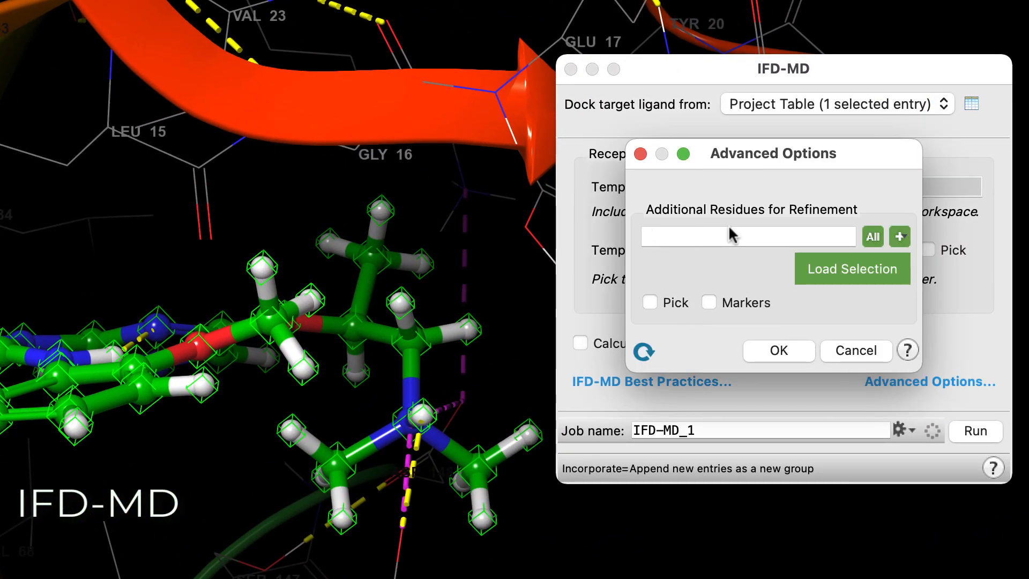
{"action": "left_click", "coordinate": [649, 302]}
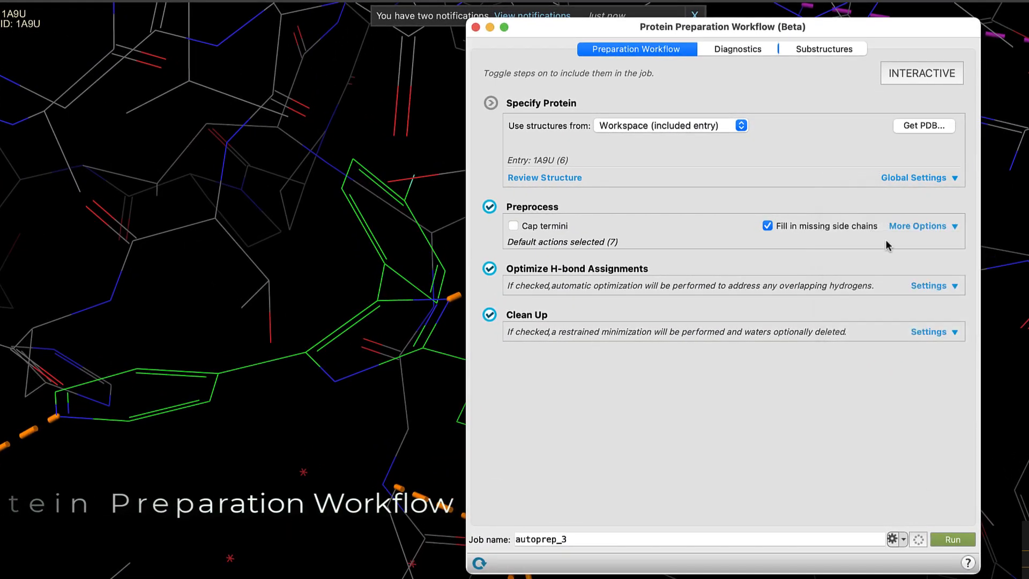
Toggle interactive mode on and off, check the pH 7.4 global settings, and review the workflow steps
{"action": "left_click", "coordinate": [918, 227]}
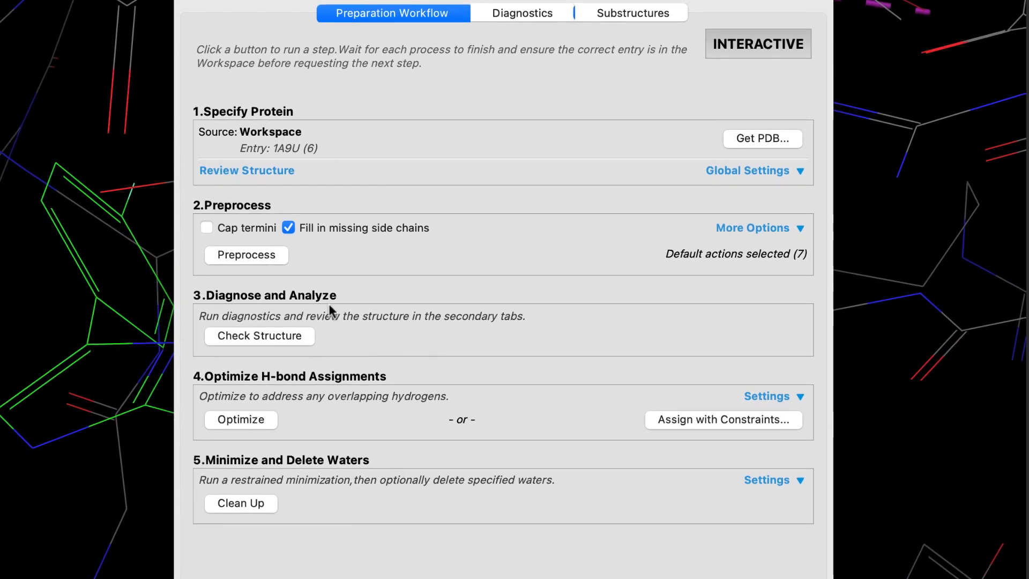
{"action": "left_click", "coordinate": [757, 44]}
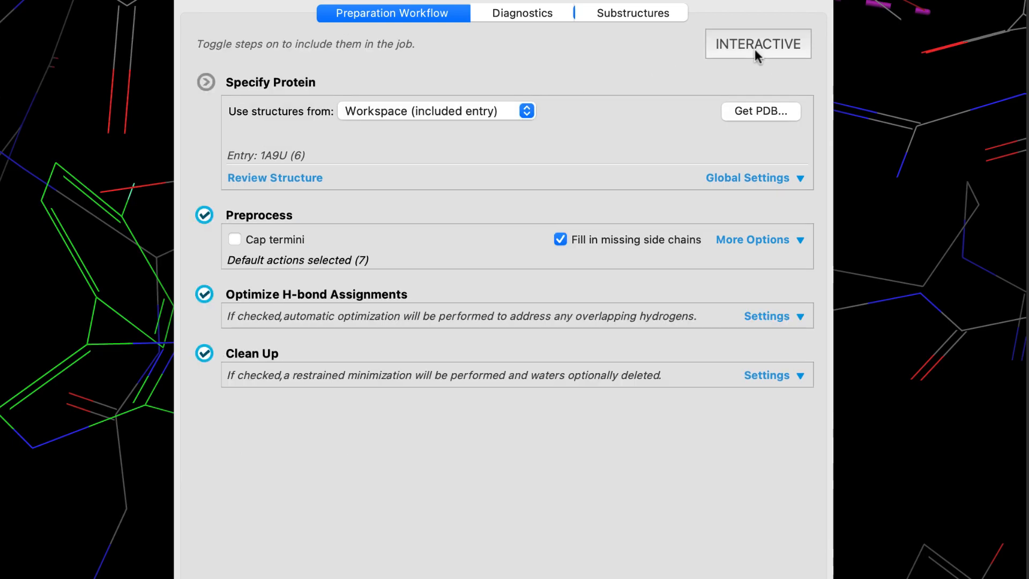
{"action": "mouse_move", "coordinate": [522, 546]}
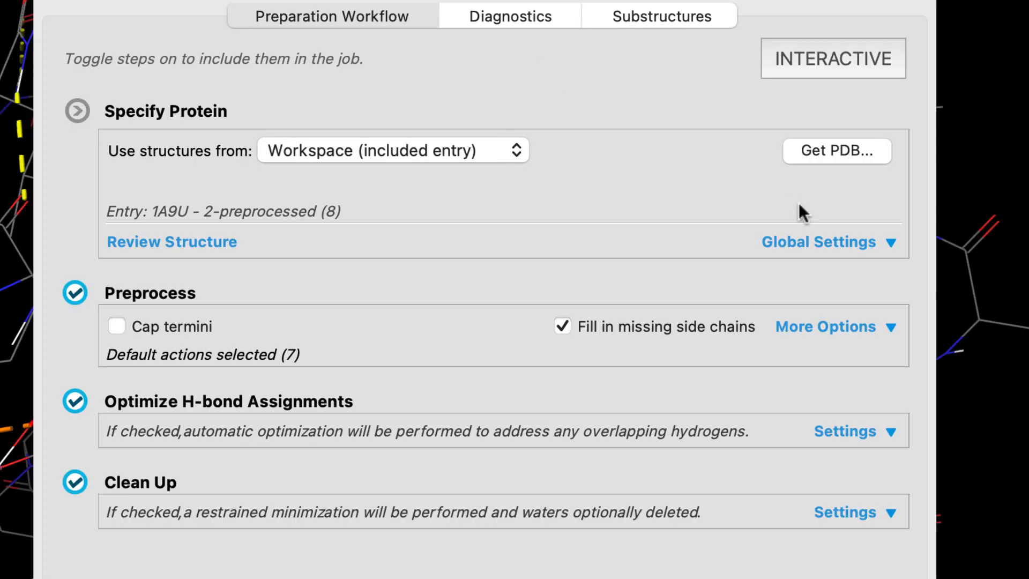
{"action": "left_click", "coordinate": [818, 241]}
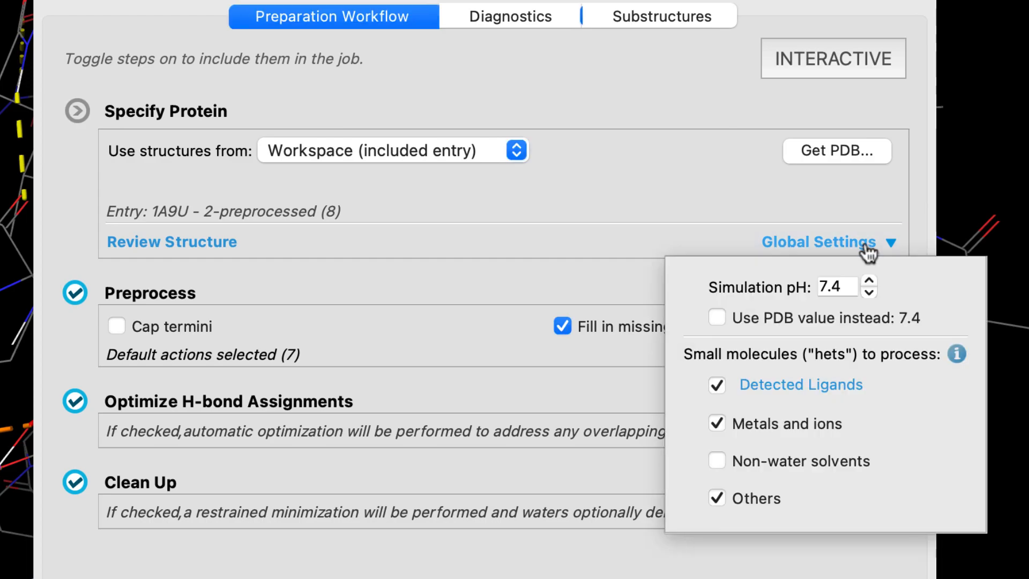
{"action": "mouse_move", "coordinate": [653, 397]}
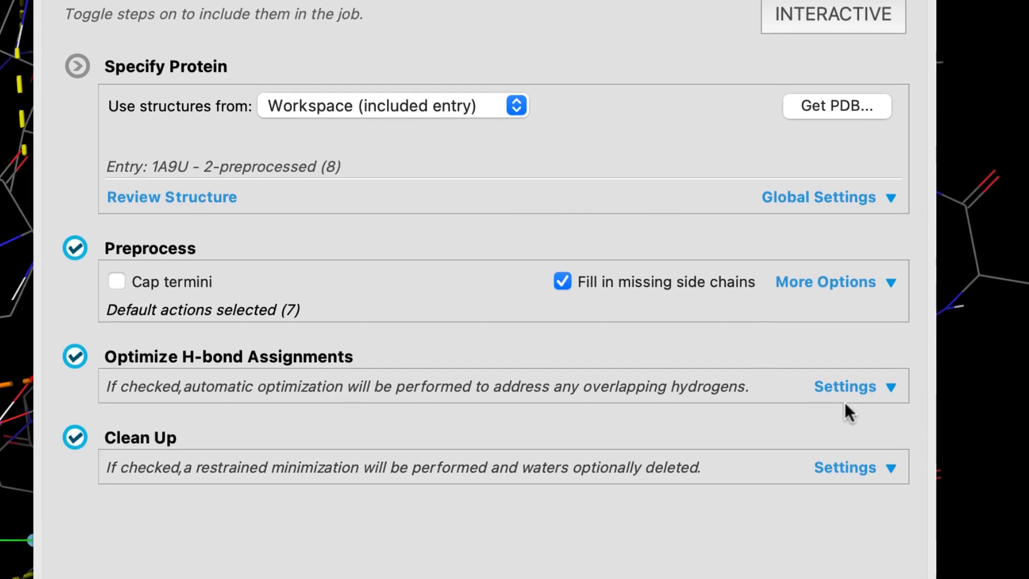
{"action": "left_click", "coordinate": [845, 385]}
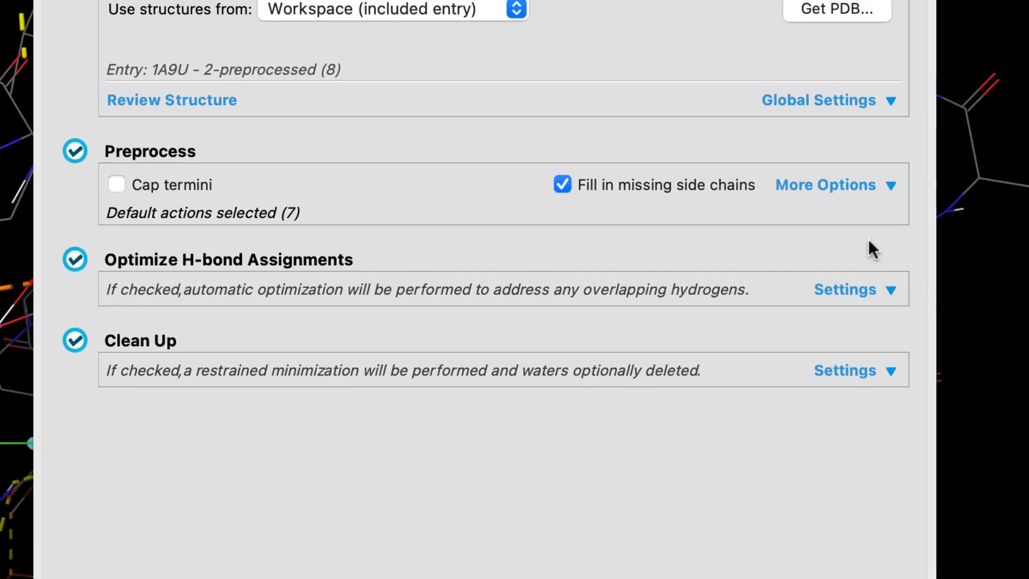
{"action": "scroll", "scroll_direction": "down", "scroll_amount": 3}
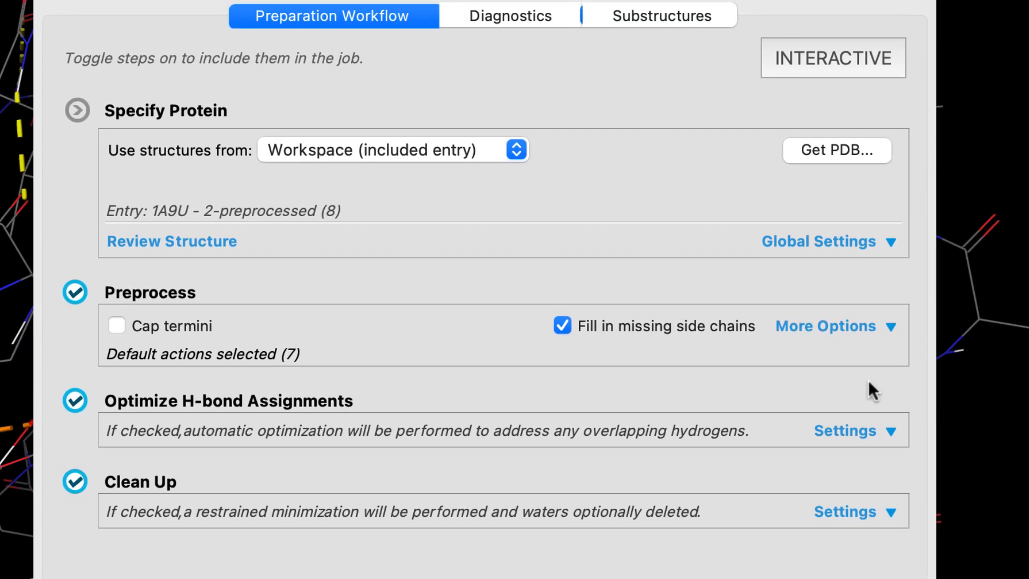
Take structures from Project Table (10 selected), giving job name batch-proteinprep_1
{"action": "left_click", "coordinate": [712, 154]}
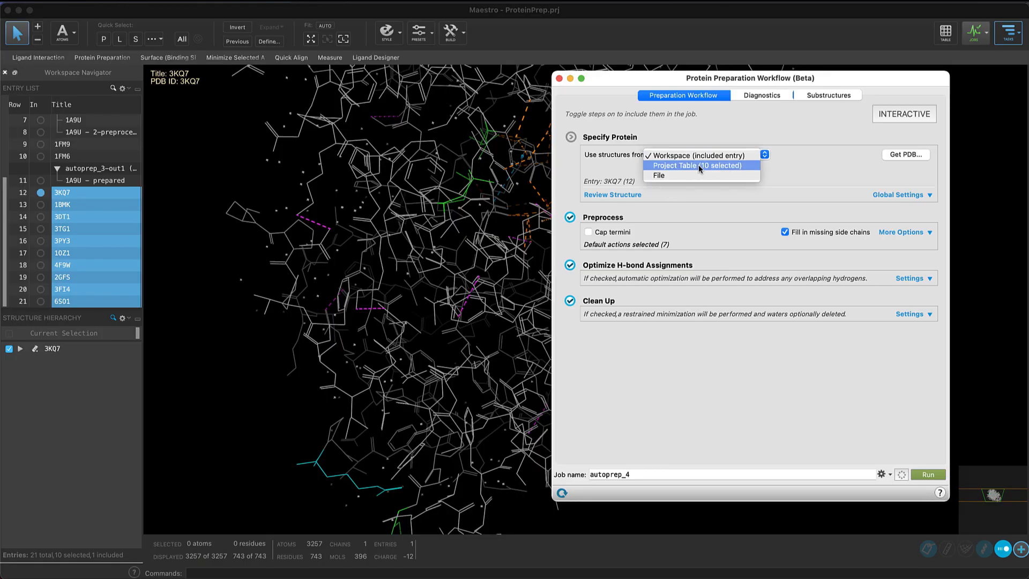
{"action": "left_click", "coordinate": [697, 165]}
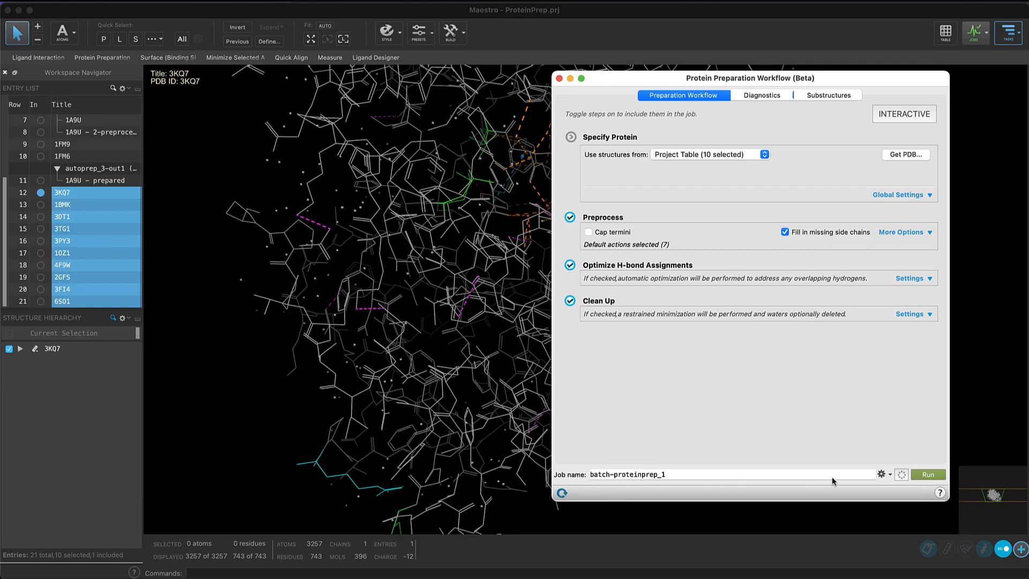
{"action": "mouse_move", "coordinate": [928, 474]}
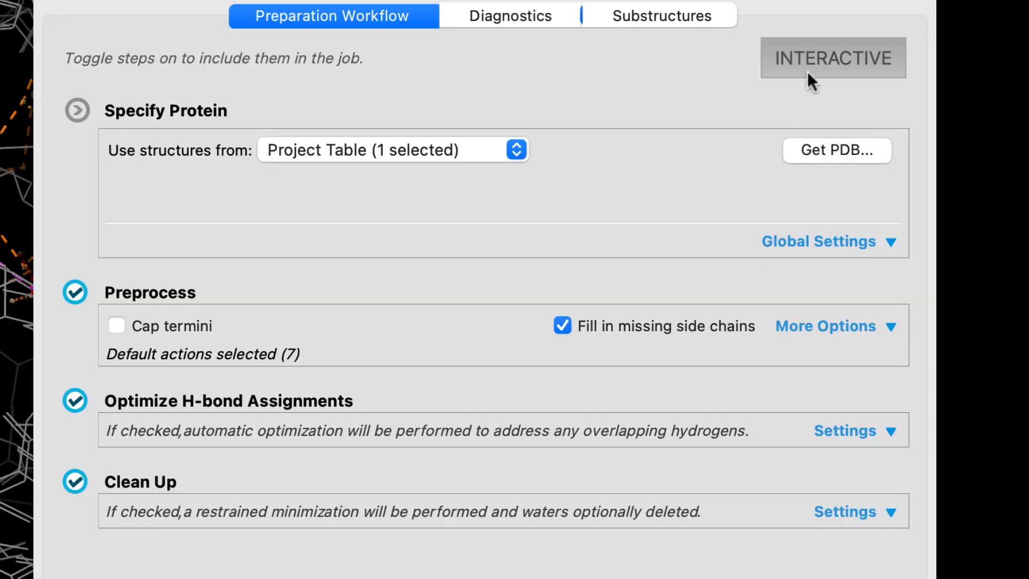
Switch to Interactive mode and run Preprocess on 3KQ7, then review the remaining workflow steps
{"action": "left_click", "coordinate": [832, 58]}
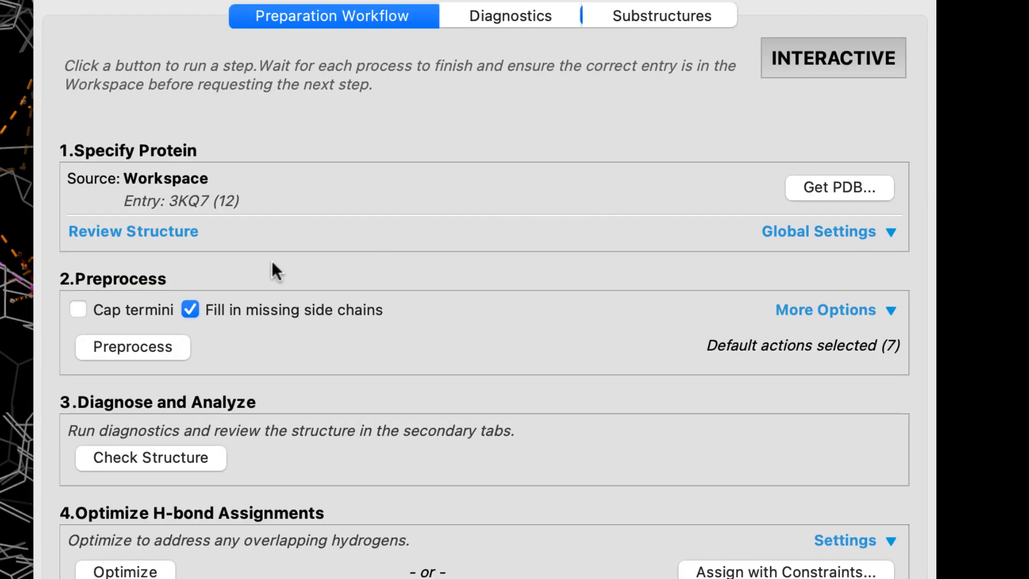
{"action": "left_click", "coordinate": [132, 346]}
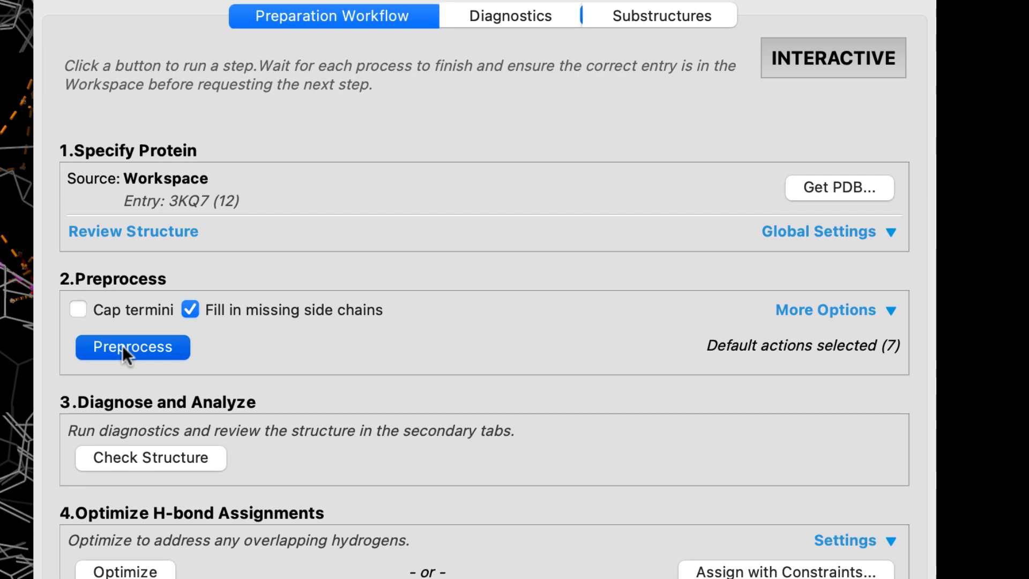
{"action": "left_click", "coordinate": [131, 347]}
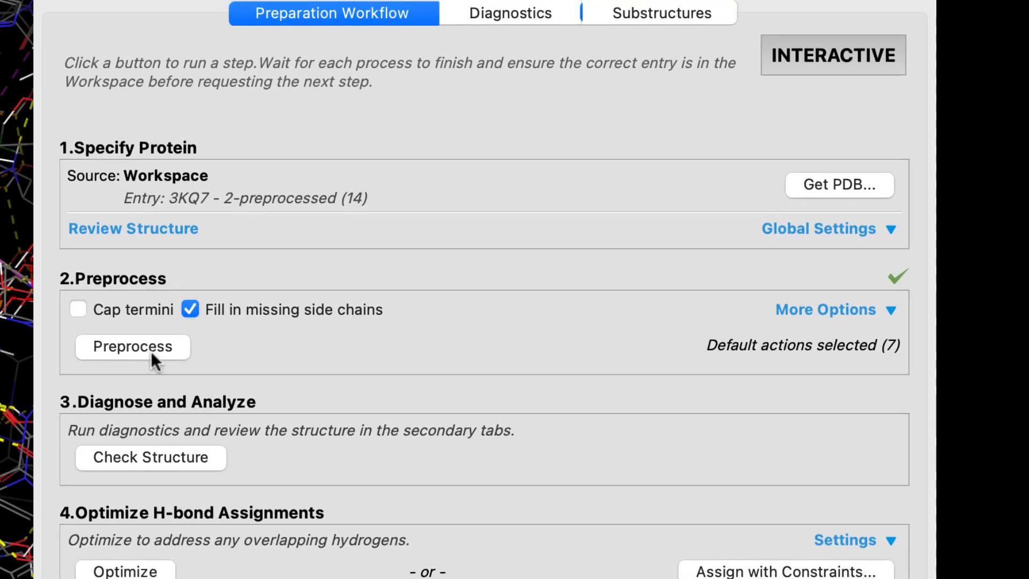
{"action": "scroll", "scroll_direction": "down", "scroll_amount": 3}
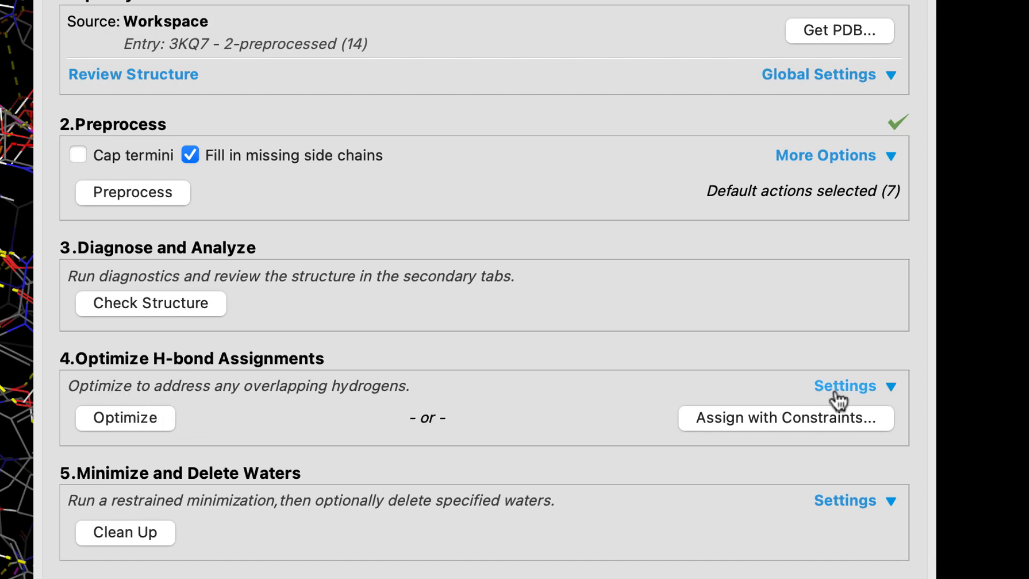
{"action": "mouse_move", "coordinate": [735, 553]}
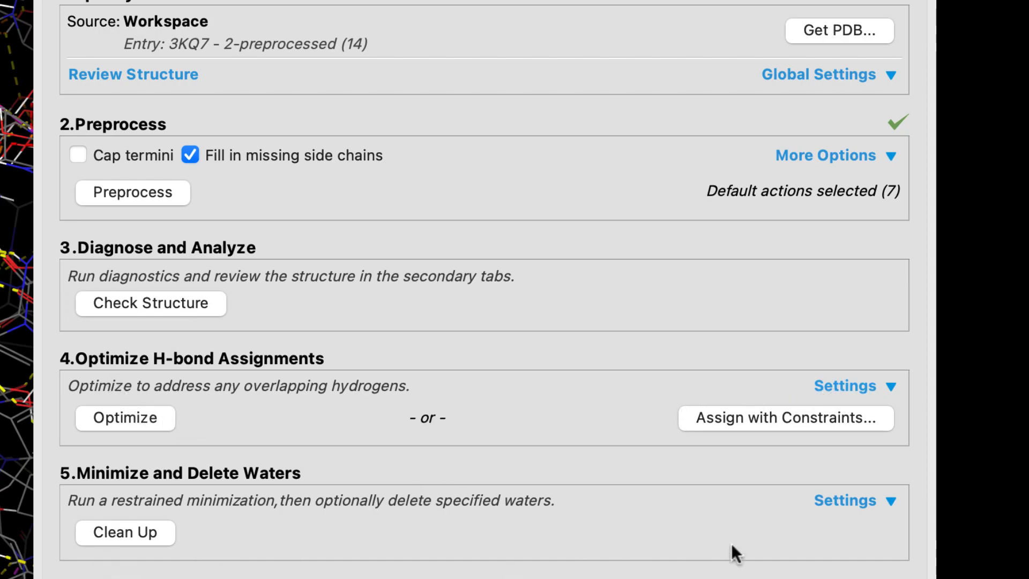
{"action": "left_click", "coordinate": [850, 500]}
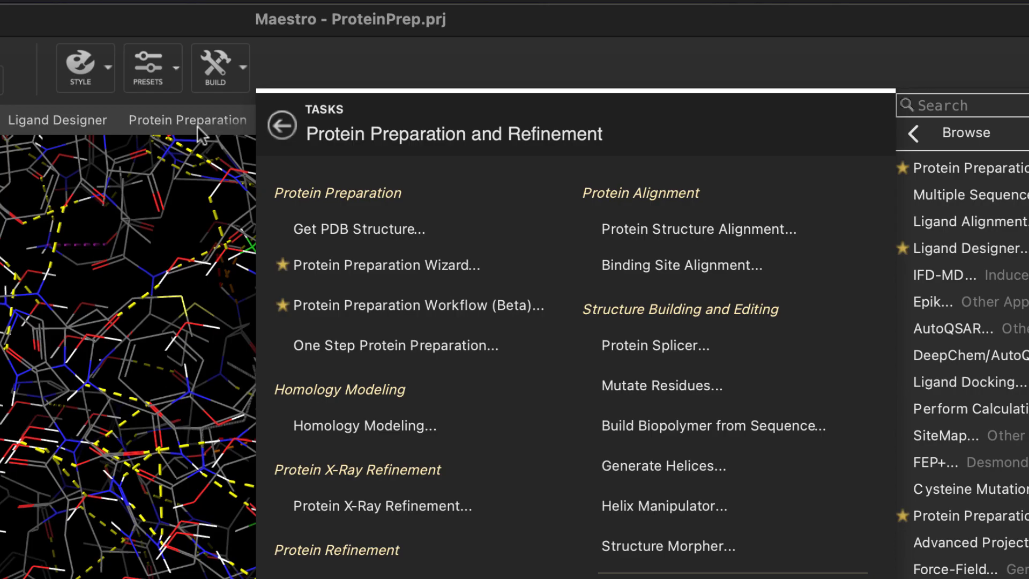
Show the Protein Preparation and Refinement task options from the favorites bar
{"action": "left_click", "coordinate": [411, 305]}
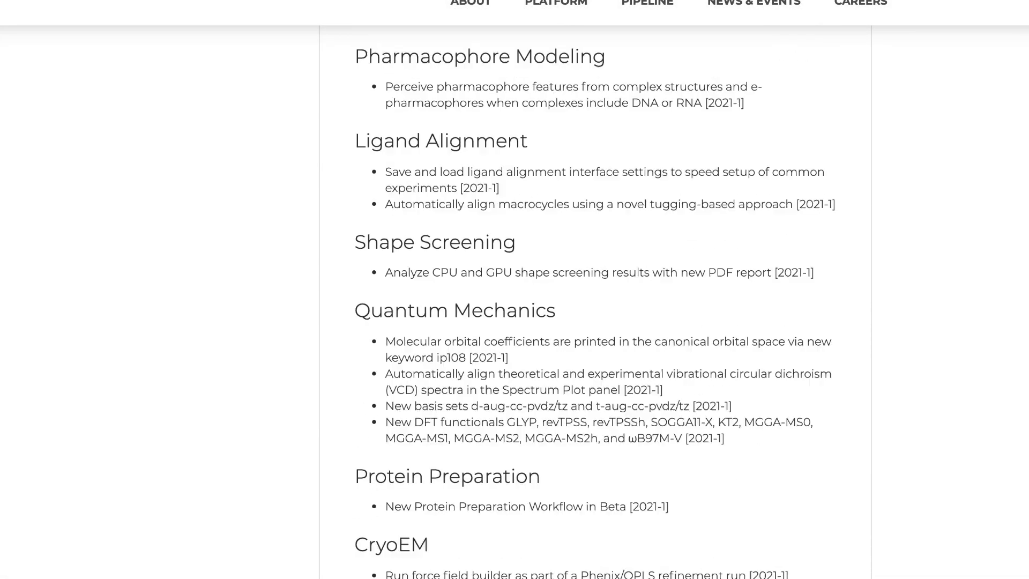
Scroll the schrodinger.com New Features page back to the top of the 2021-1 notes
{"action": "scroll", "scroll_direction": "up", "scroll_amount": 3}
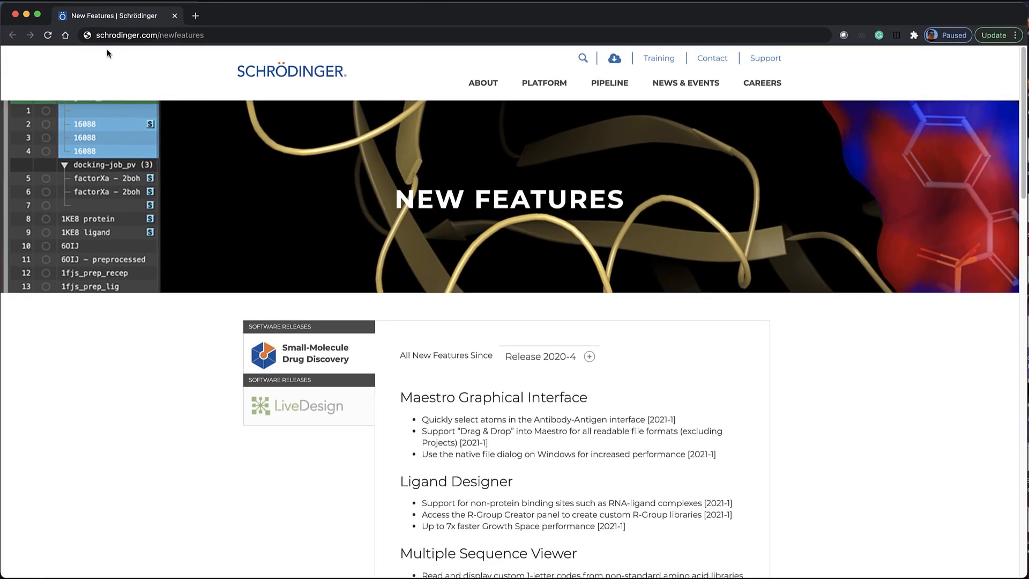
{"action": "mouse_move", "coordinate": [220, 56]}
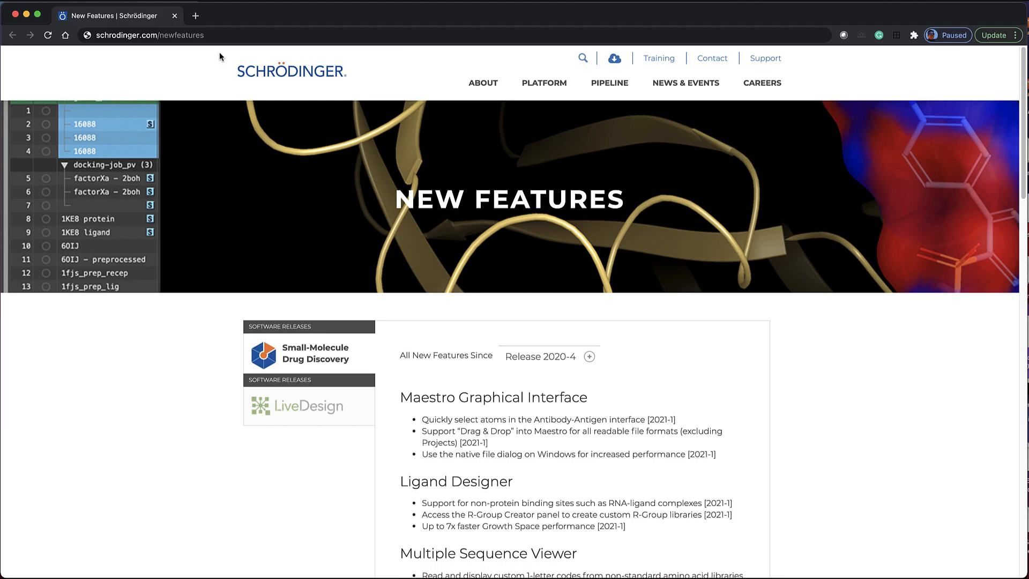